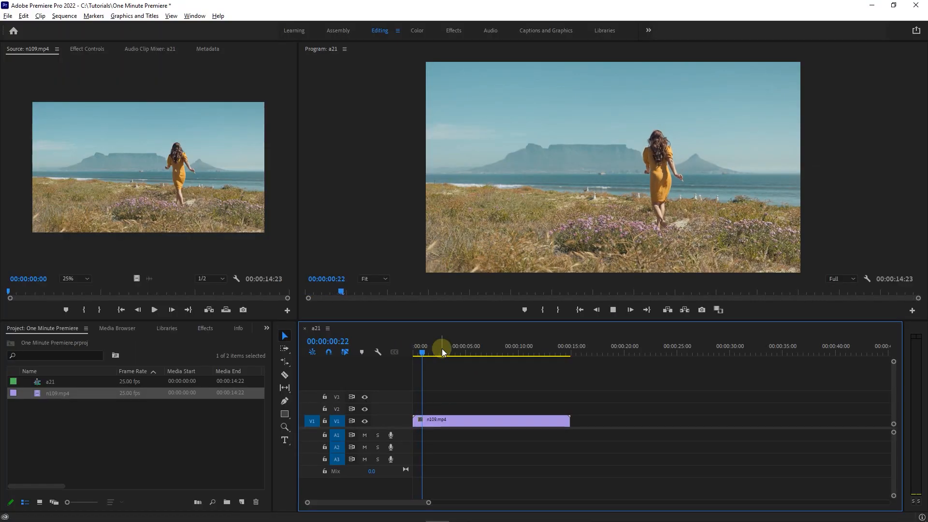
# Select the n109.mp4 beach clip and switch to the Color workspace with Lumetri Color.
pyautogui.moveTo(442, 351); pyautogui.dragTo(454, 358)
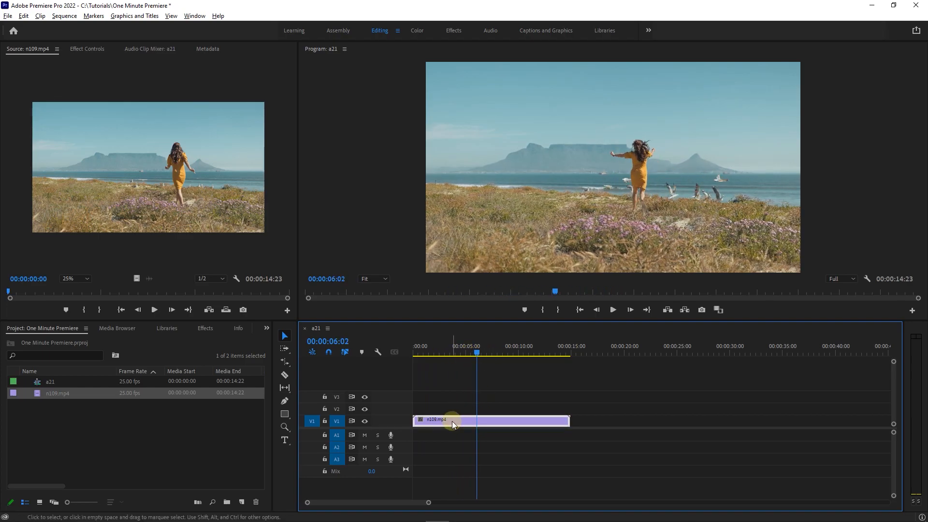
pyautogui.click(416, 30)
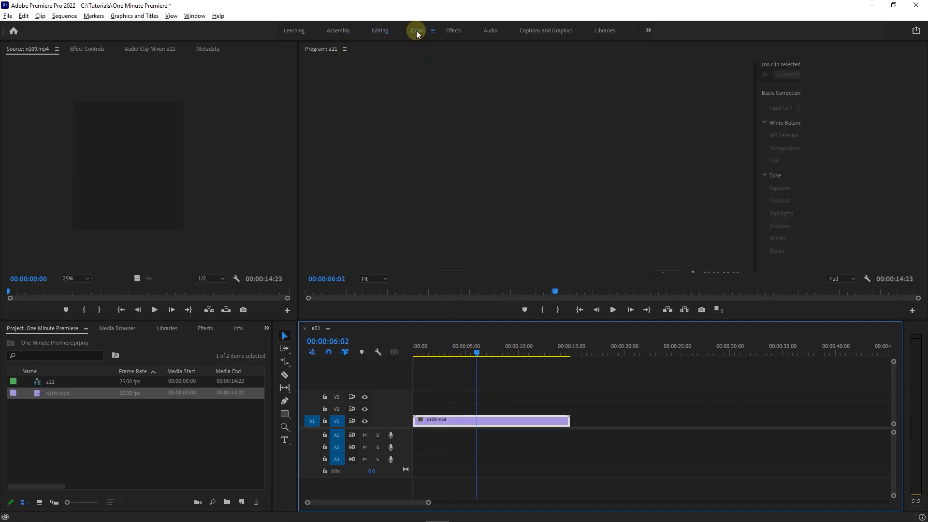
pyautogui.click(415, 30)
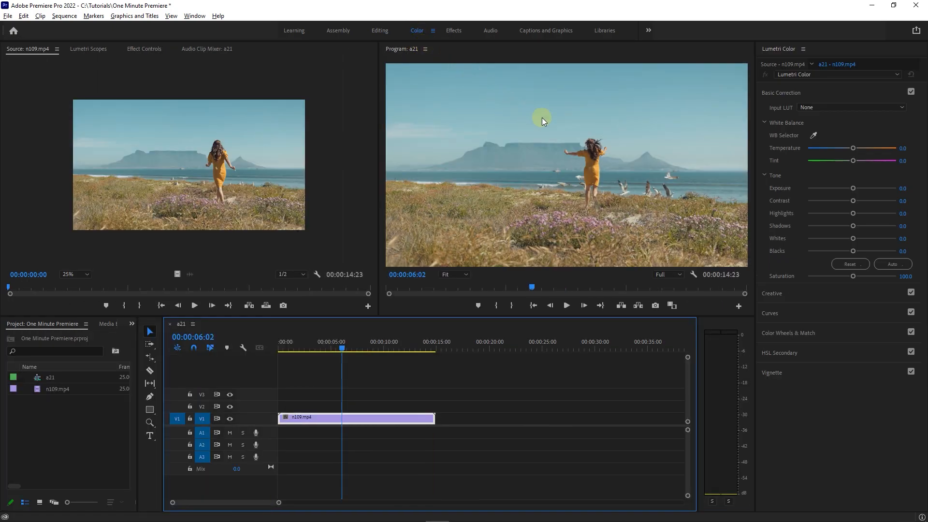
pyautogui.moveTo(854, 200)
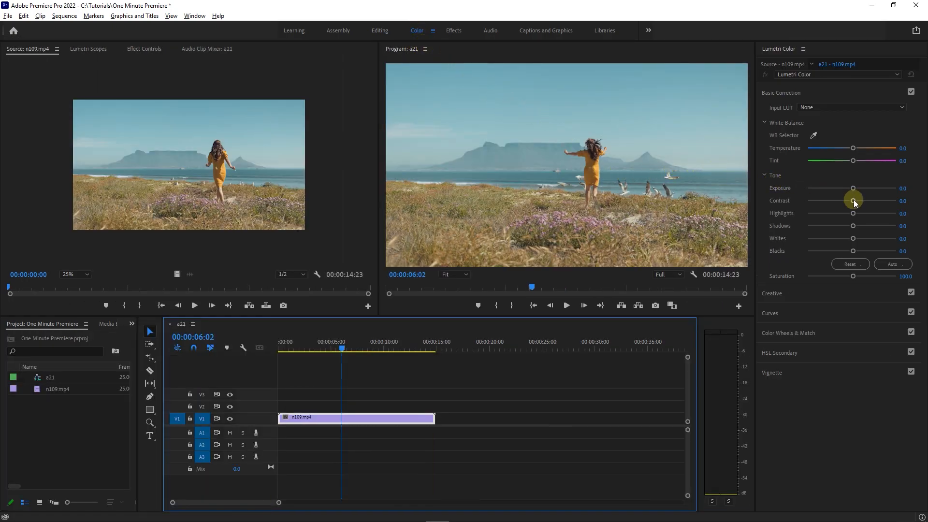
# Set contrast 32.6, highlights -36.0, shadows -28.3, blacks -19.6 and saturation 103.3.
pyautogui.moveTo(853, 200); pyautogui.dragTo(867, 200)
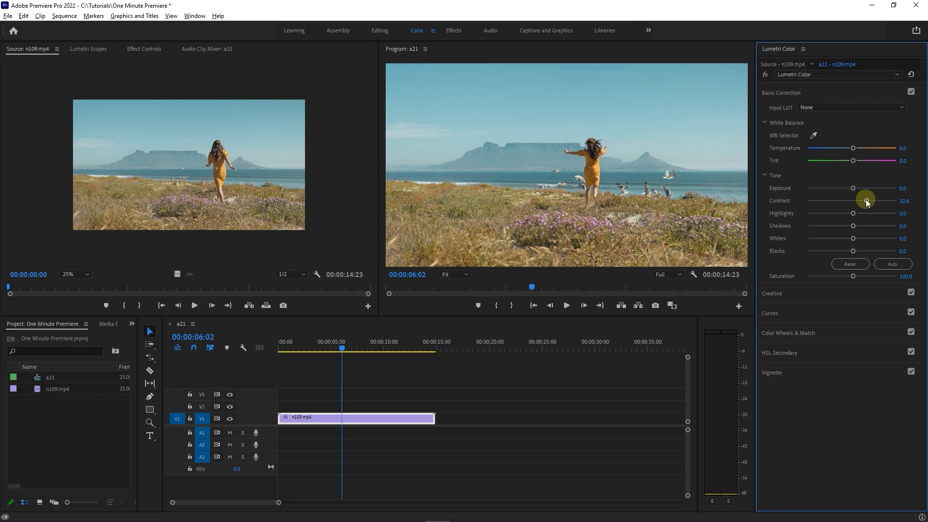
pyautogui.moveTo(852, 214); pyautogui.dragTo(834, 213)
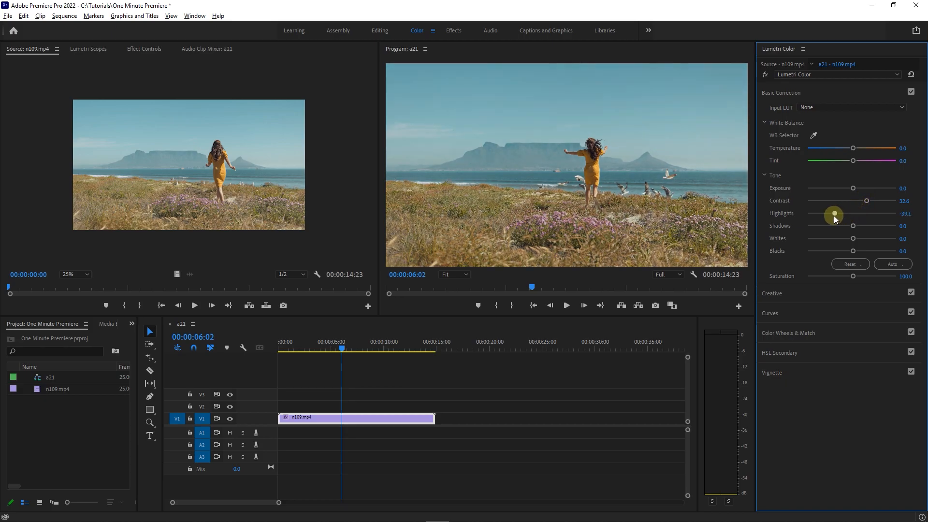
pyautogui.moveTo(853, 225); pyautogui.dragTo(834, 225)
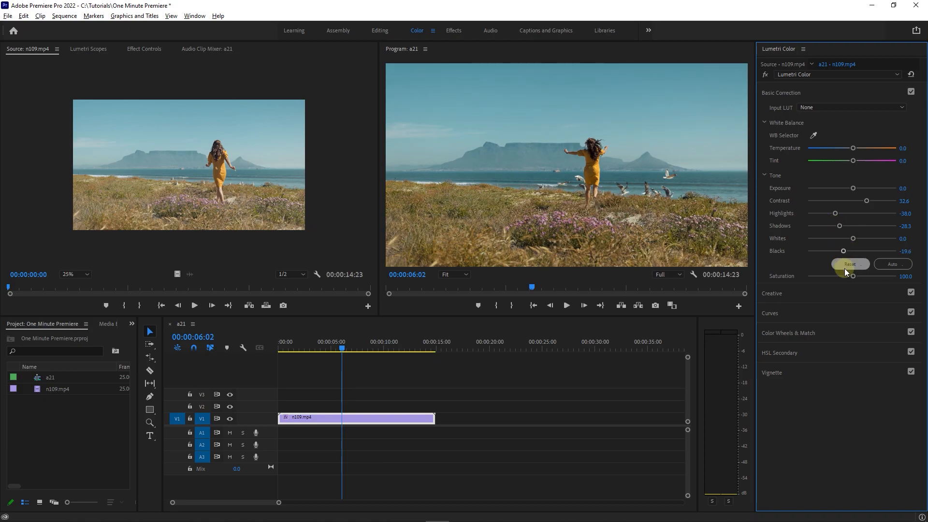
pyautogui.moveTo(851, 275); pyautogui.dragTo(858, 275)
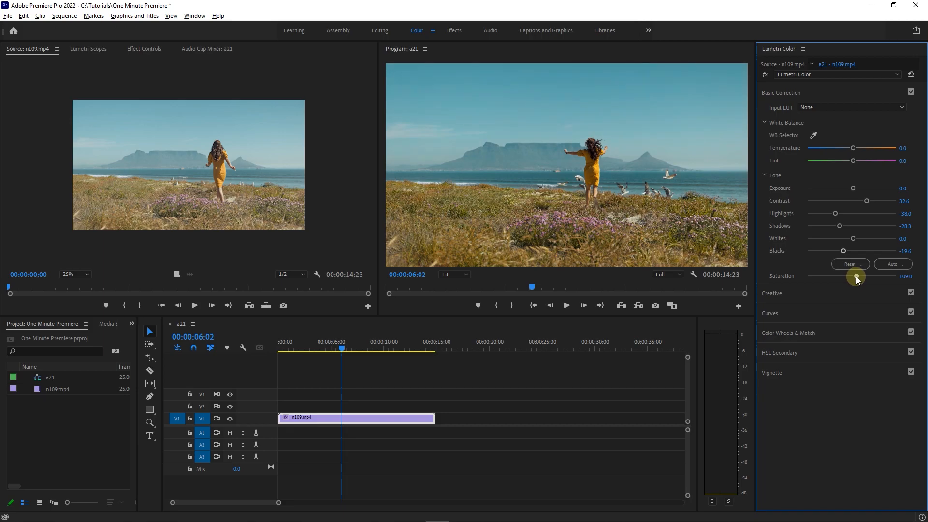
pyautogui.moveTo(856, 277); pyautogui.dragTo(853, 277)
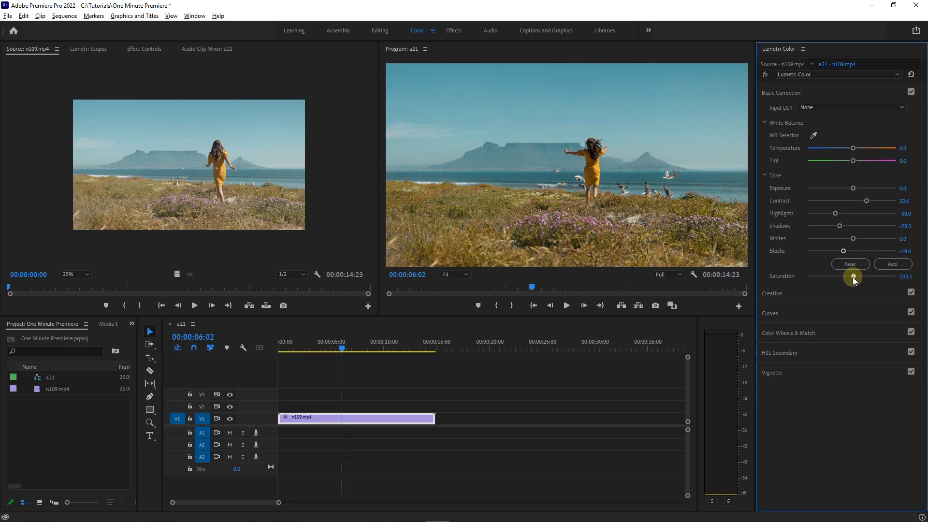
pyautogui.moveTo(852, 161)
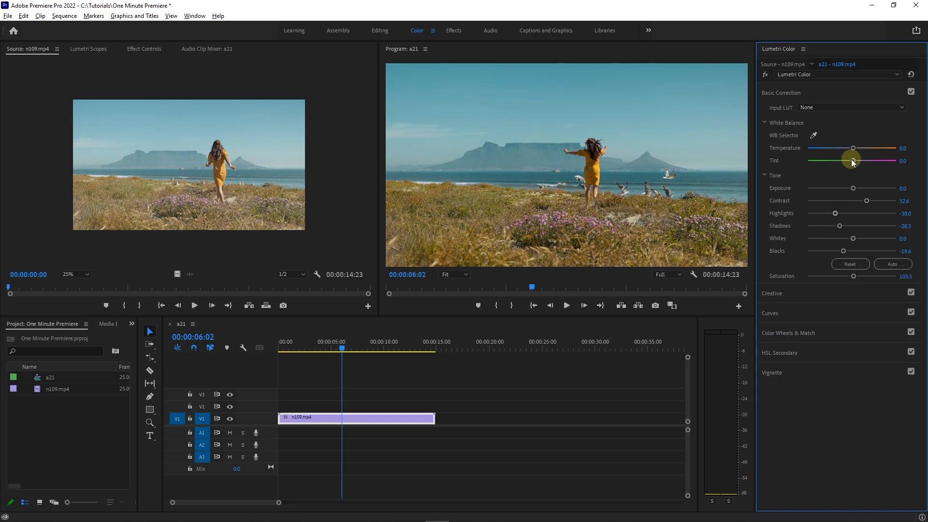
# Warm the temperature to 10.9 and toggle the upper clip copy to compare before/after.
pyautogui.moveTo(852, 148); pyautogui.dragTo(861, 148)
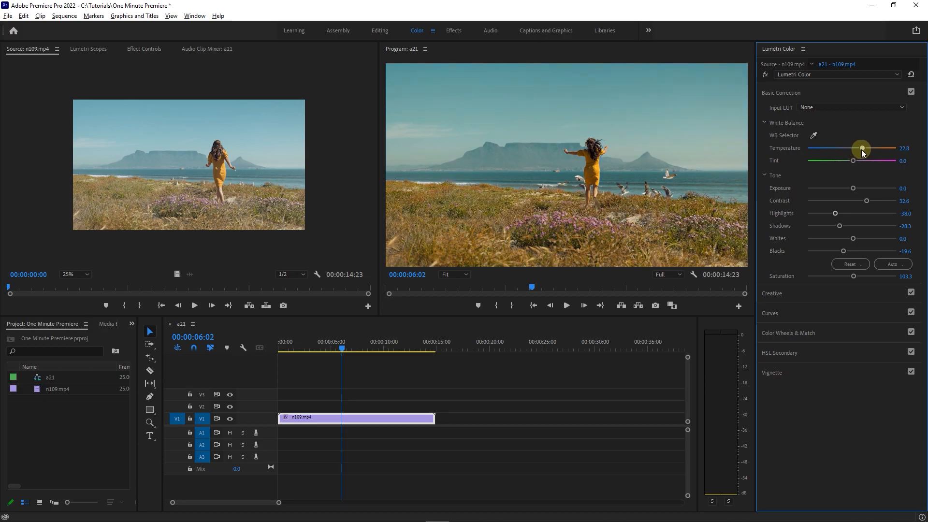
pyautogui.moveTo(862, 149); pyautogui.dragTo(855, 149)
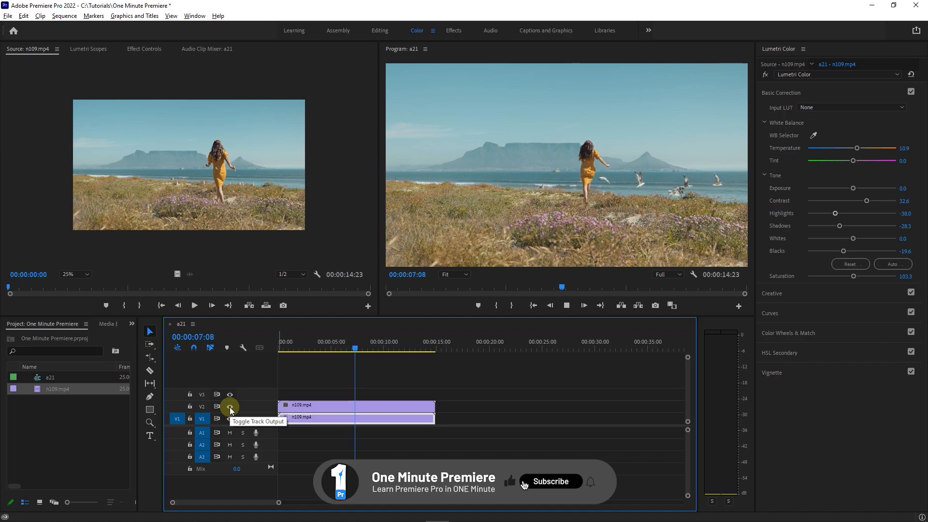
pyautogui.click(550, 481)
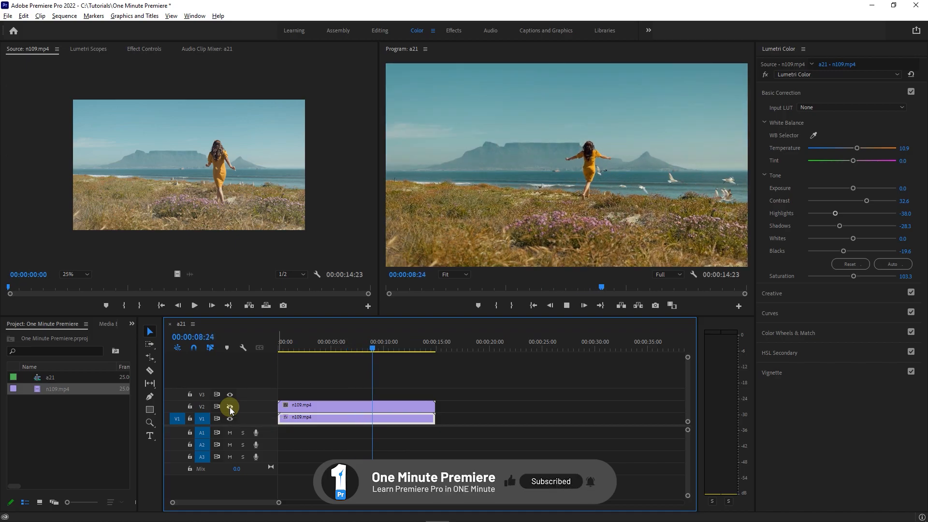